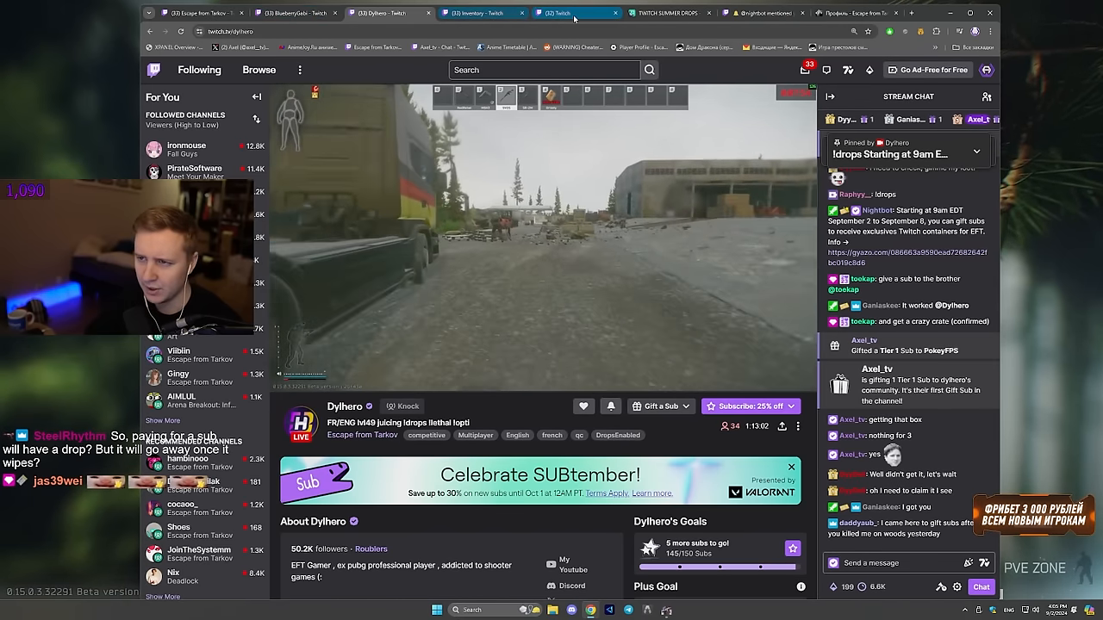
Switch from Dyhtero's Escape from Tarkov stream to the game website's account page
click(482, 12)
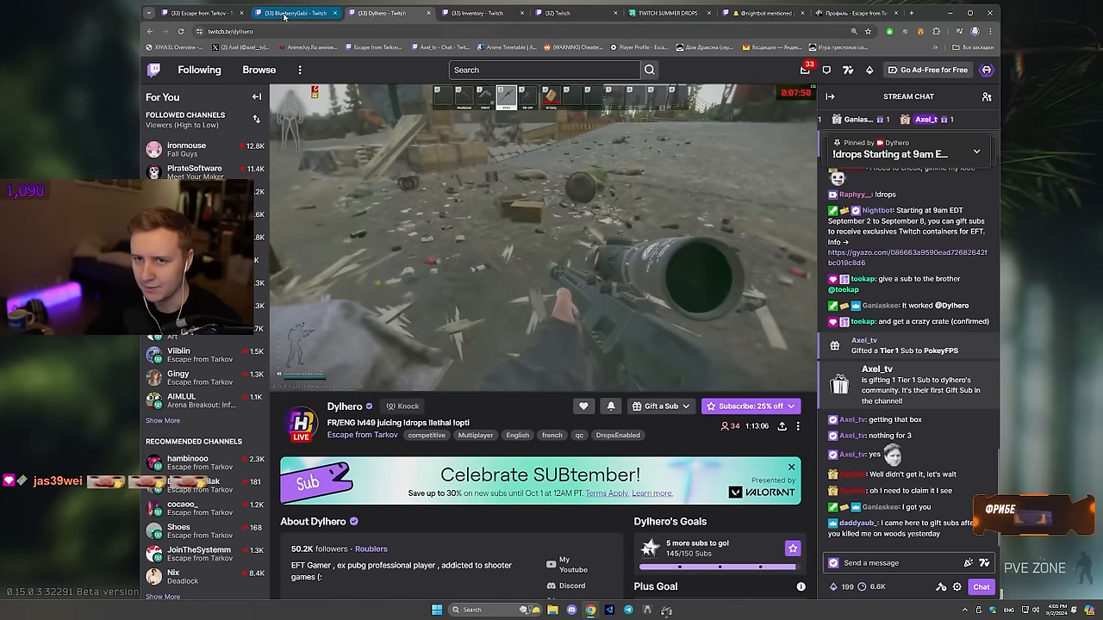
mouse_move(855, 14)
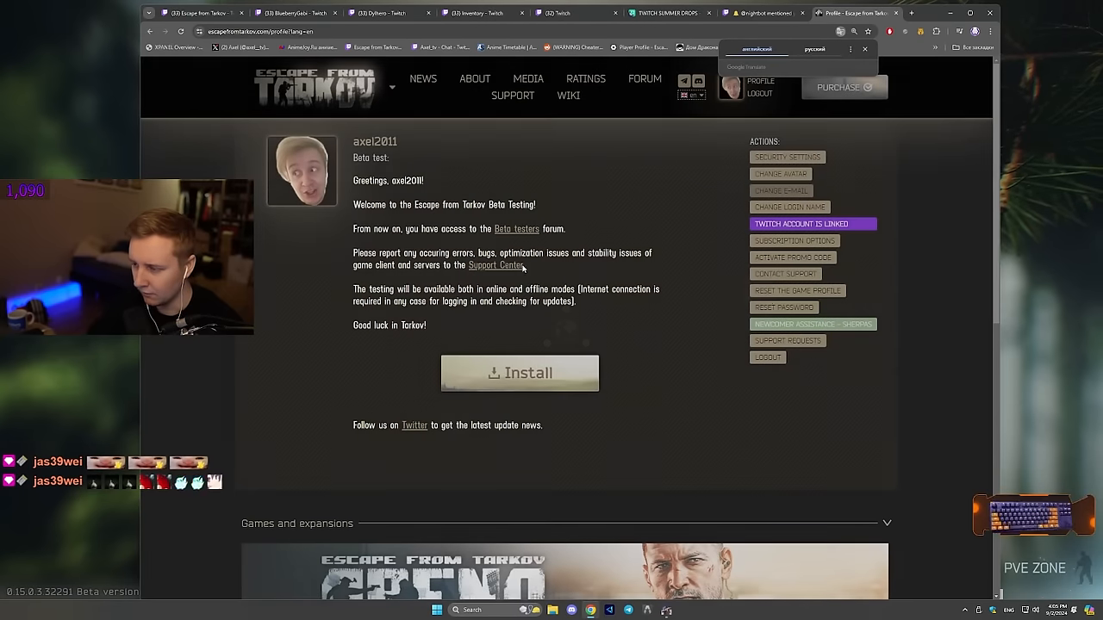
Confirm the 'Twitch account is linked' entry in the profile Actions, then go to Twitch's Stream Manager
click(800, 224)
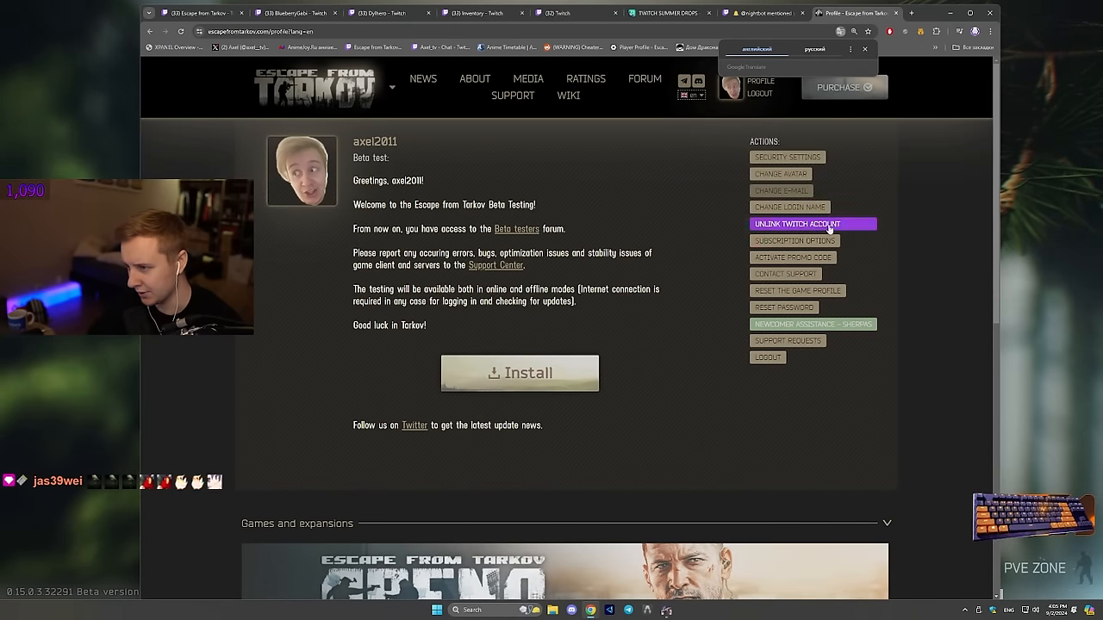
click(812, 224)
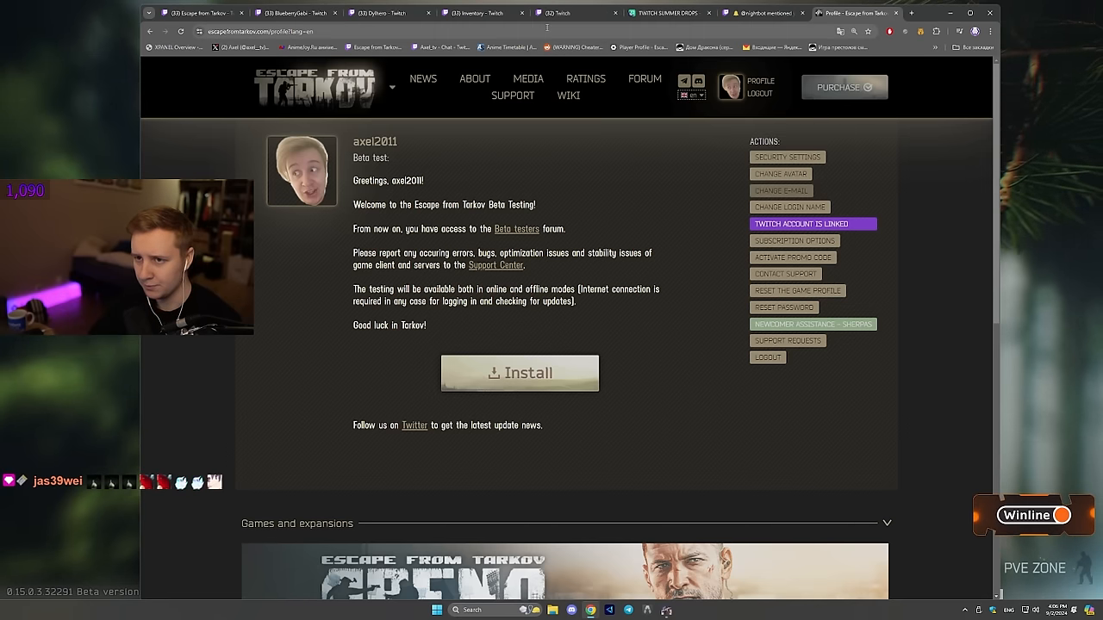
click(555, 12)
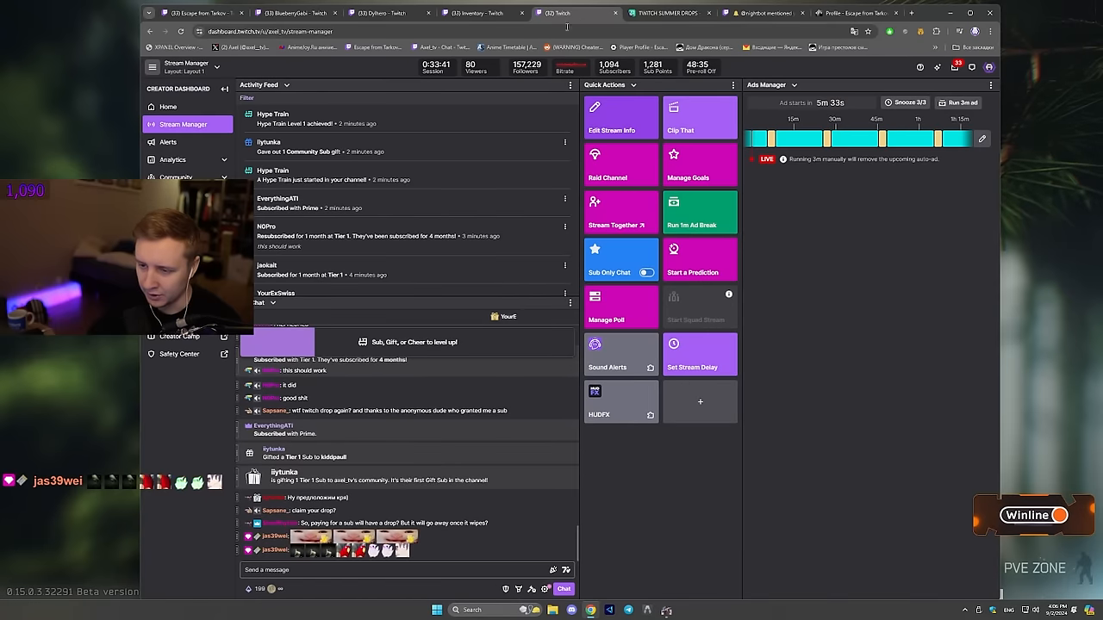
Check the EFT: Summer of Rewards campaign in the Drops & Rewards inventory, then return to the live stream
click(759, 14)
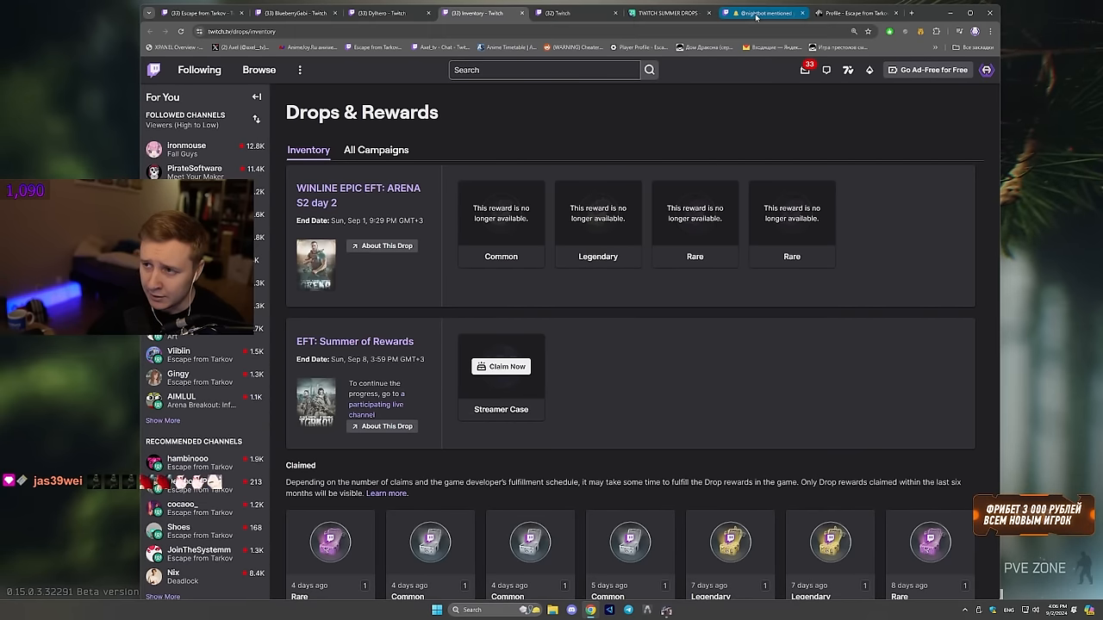
click(389, 14)
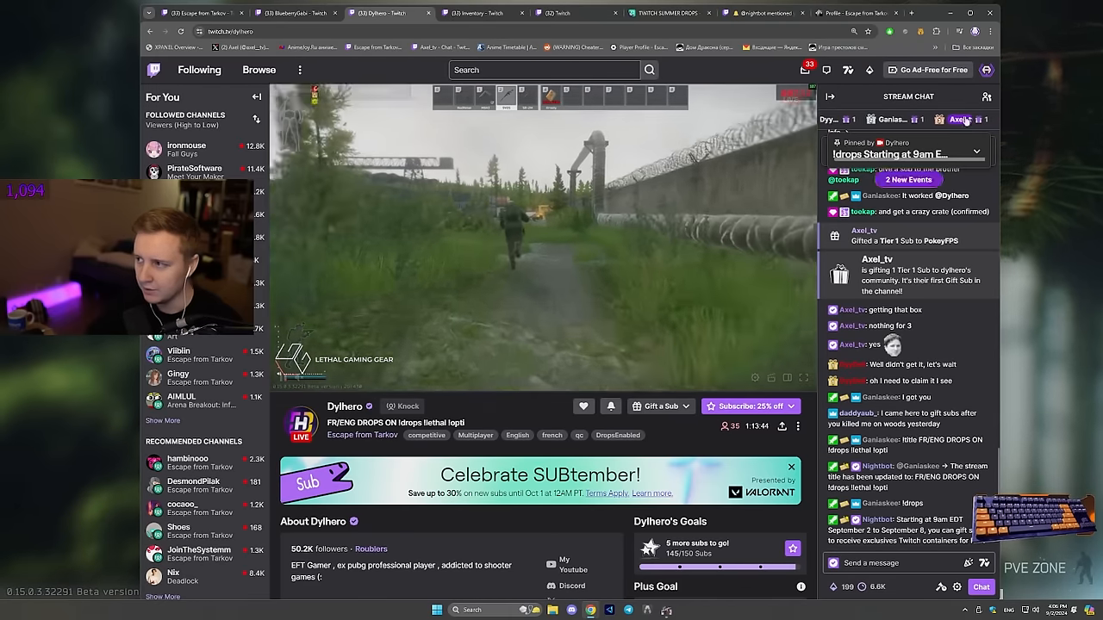
Claim the Streamer Case from the EFT: Summer of Rewards drop via the profile menu's Drops & Rewards, then switch to the game
click(986, 69)
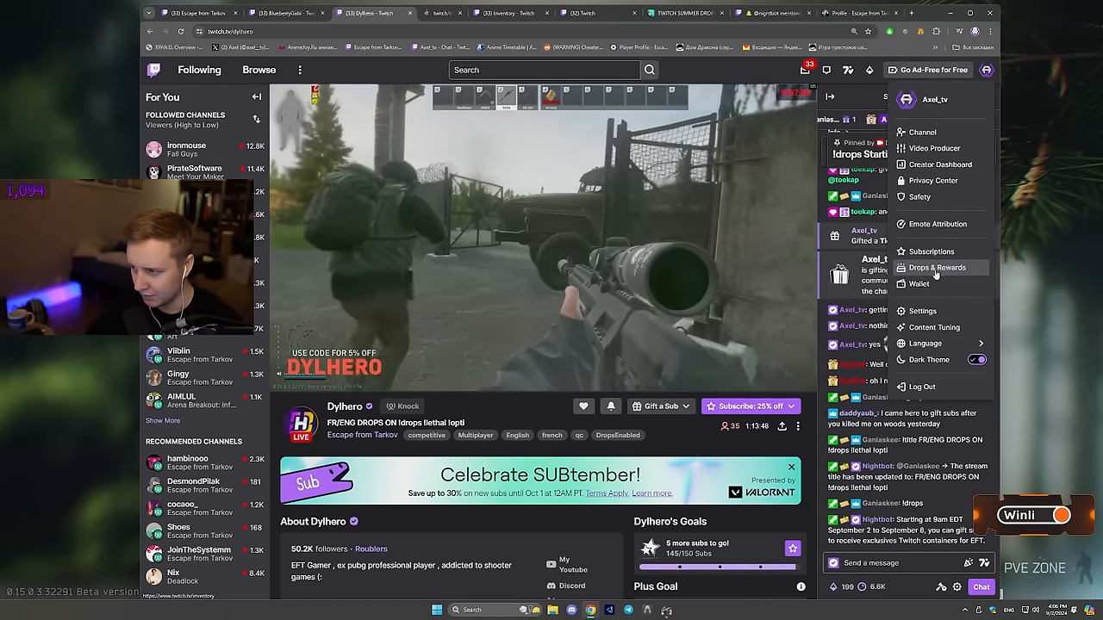
click(937, 267)
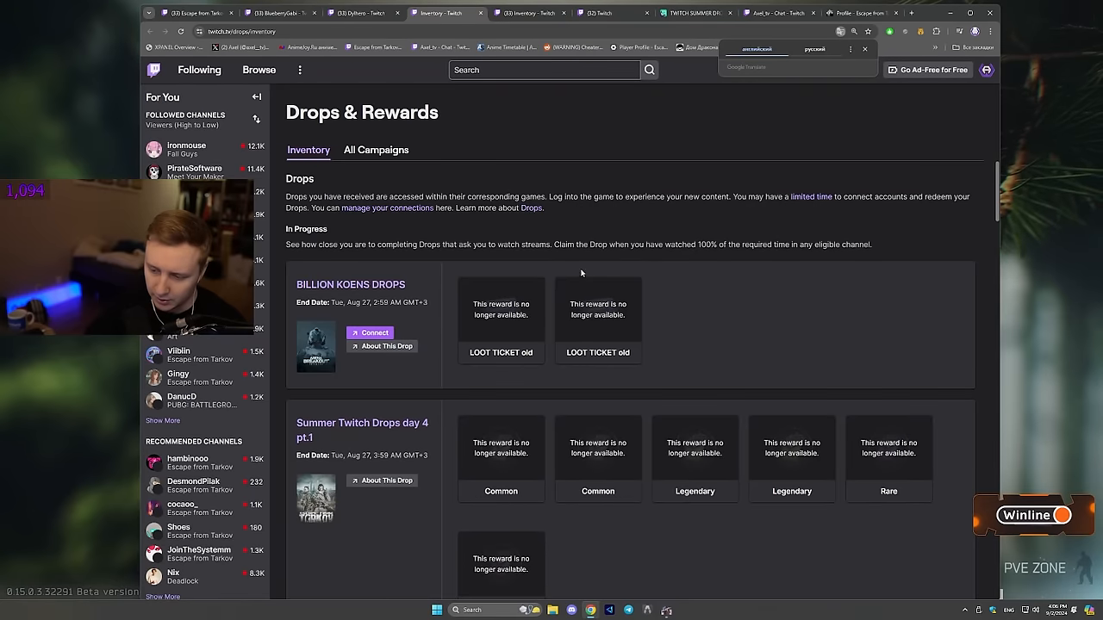
scroll(down, 3)
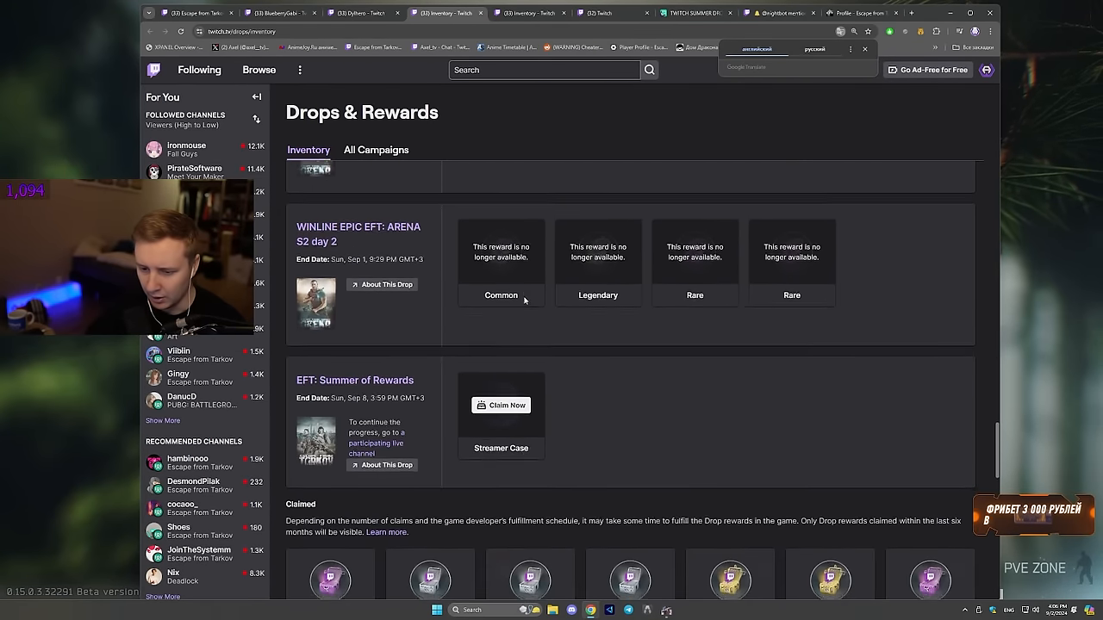
scroll(down, 3)
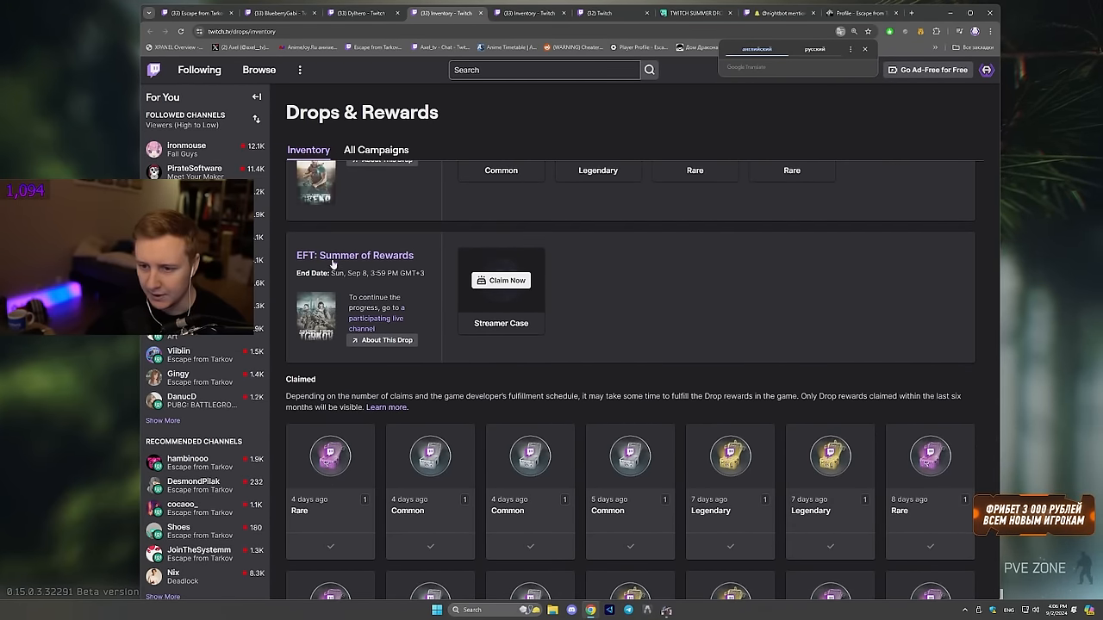
mouse_move(355, 255)
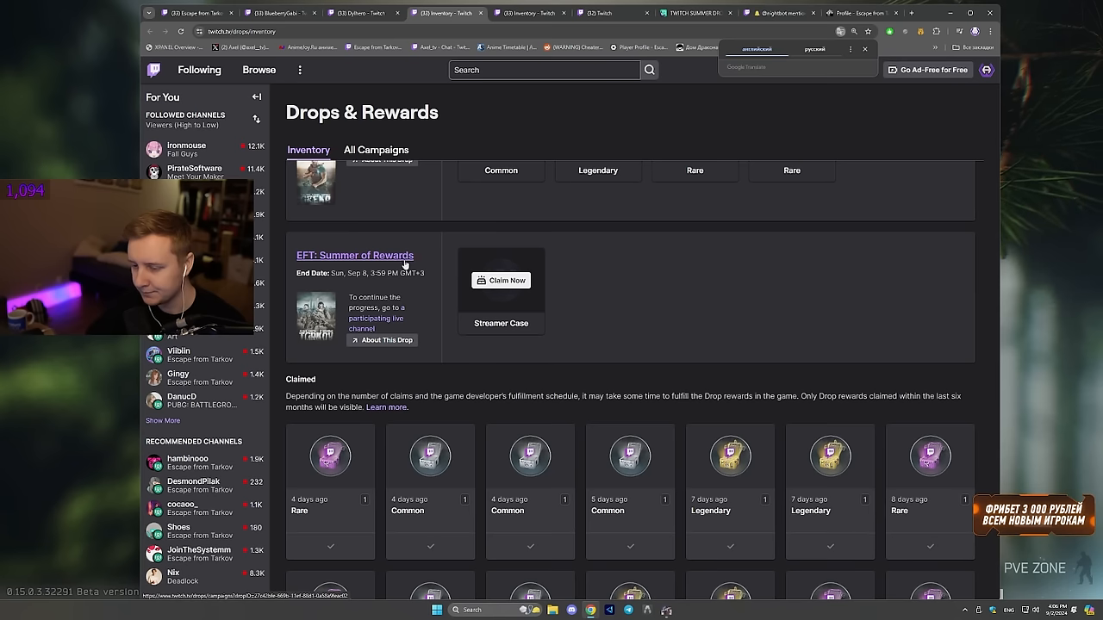
click(500, 279)
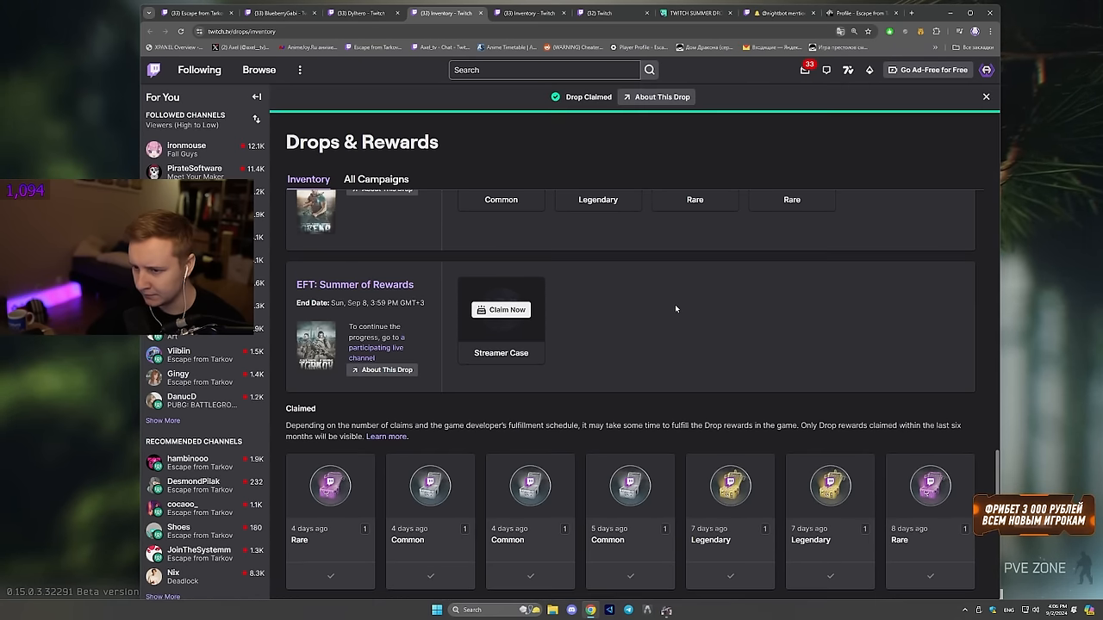
click(500, 310)
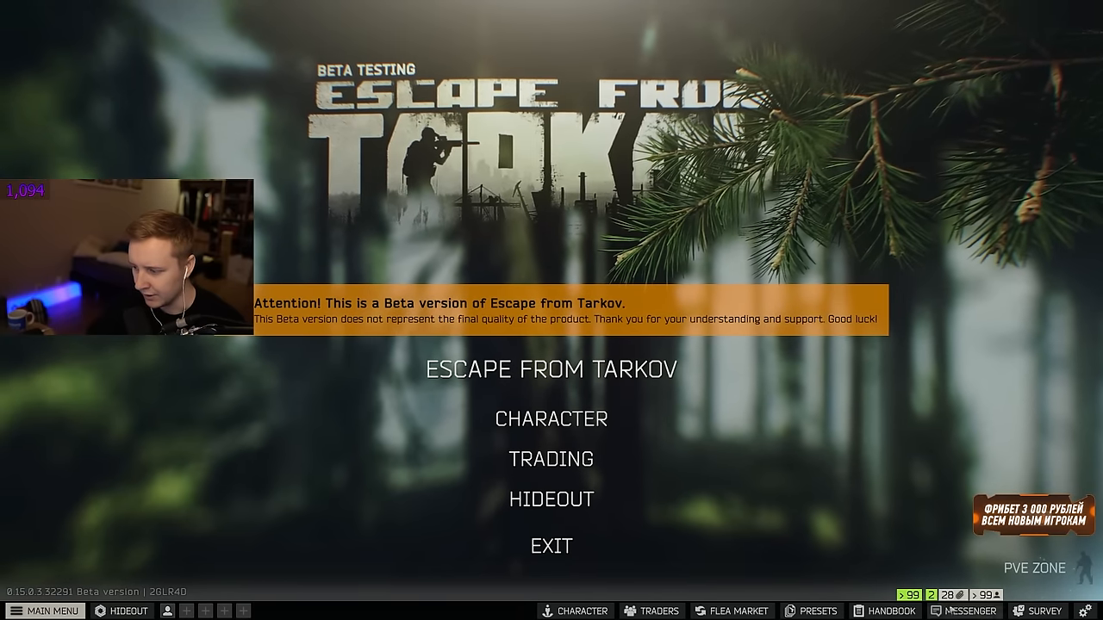
Return from the game's main menu to the Twitch Drops & Rewards page showing the Streamer Case claimed
click(967, 610)
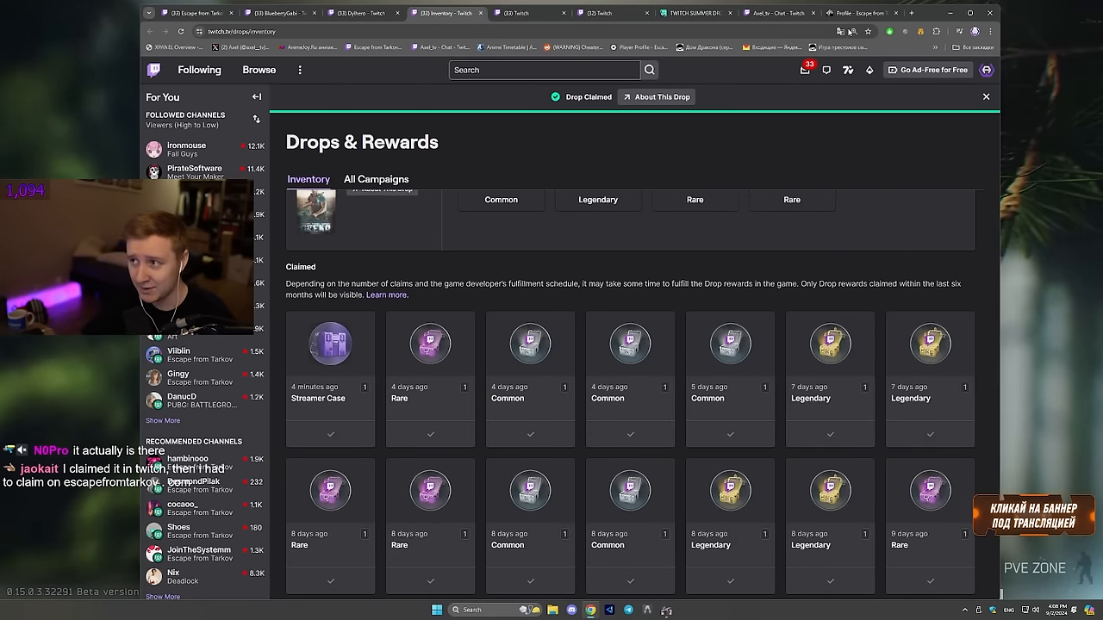
Revisit the game website's account profile page and look down its linked-accounts list
click(853, 12)
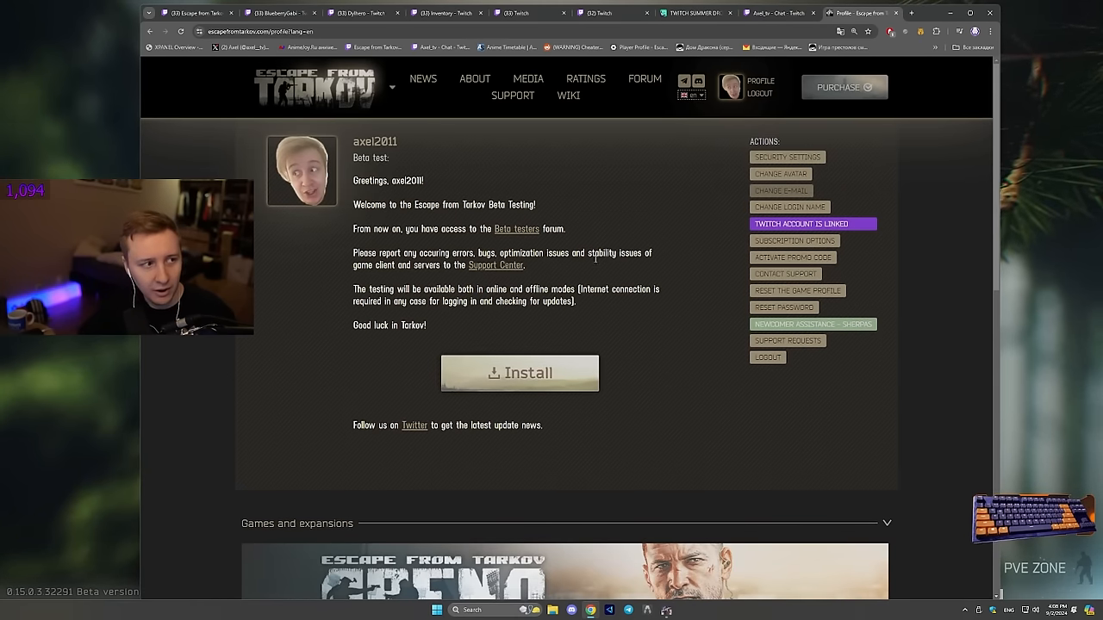
scroll(down, 3)
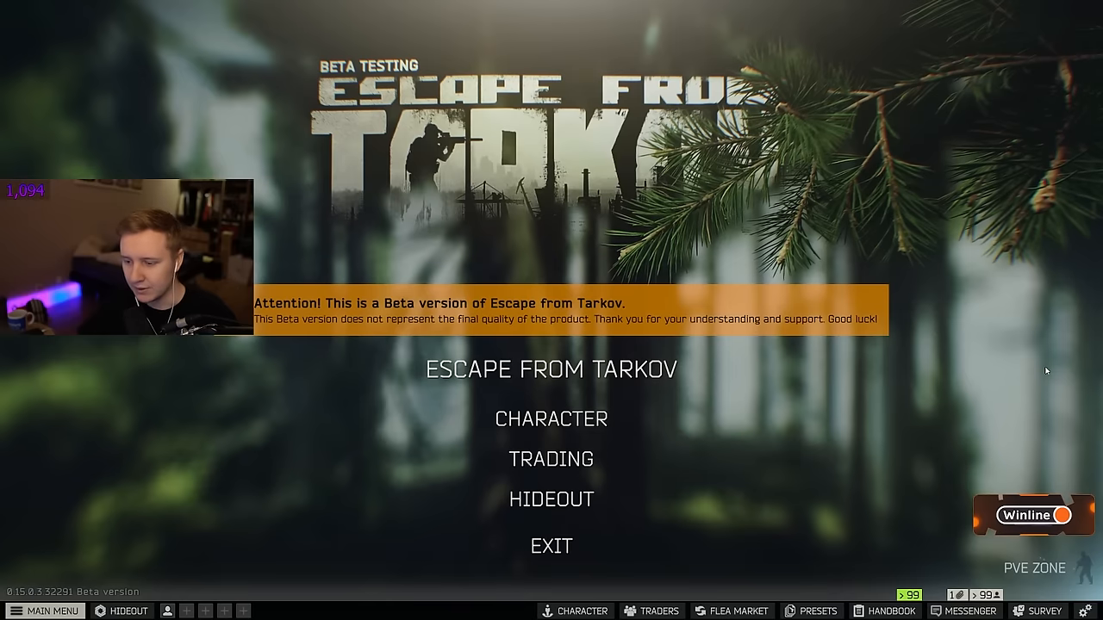
Collect the Support a Streamer drops package from the SYSTEM chat's incoming messages via the Character screen
click(551, 419)
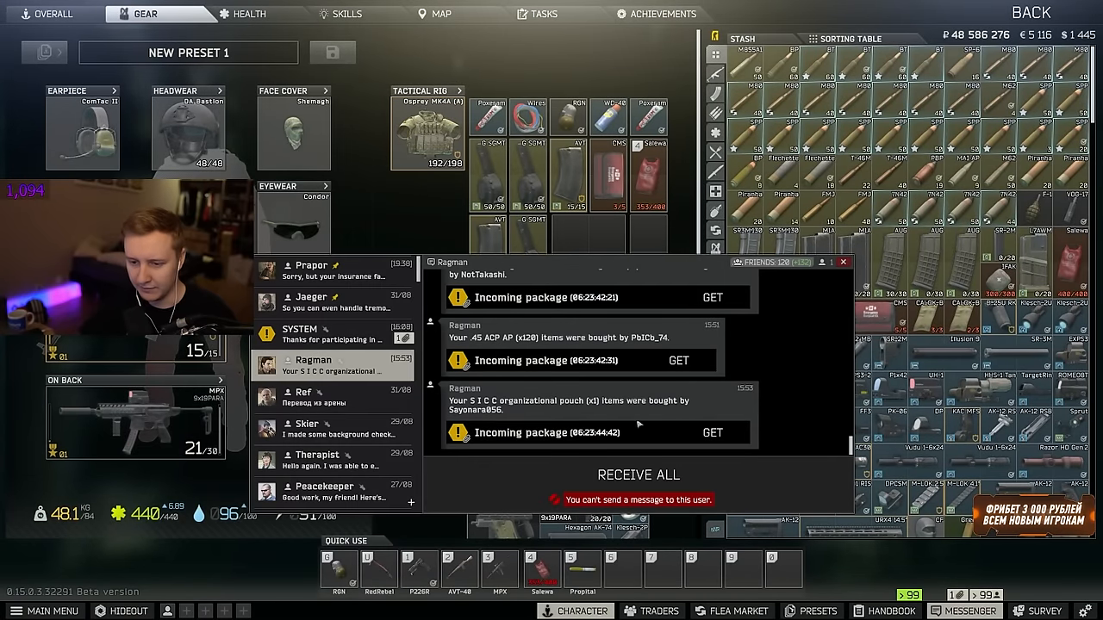
click(637, 476)
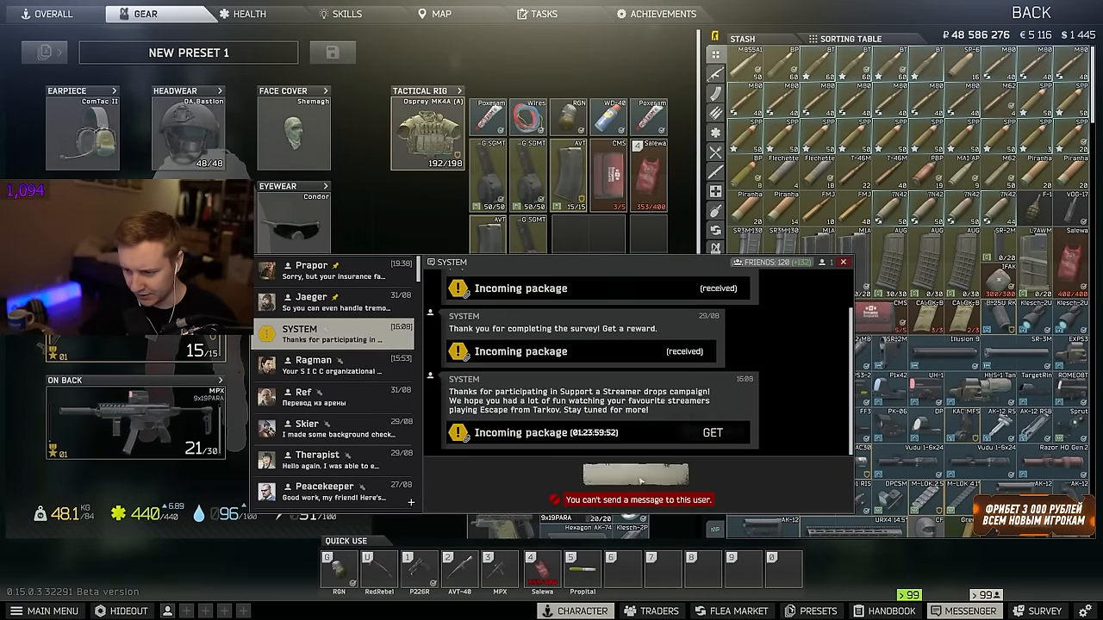
click(712, 432)
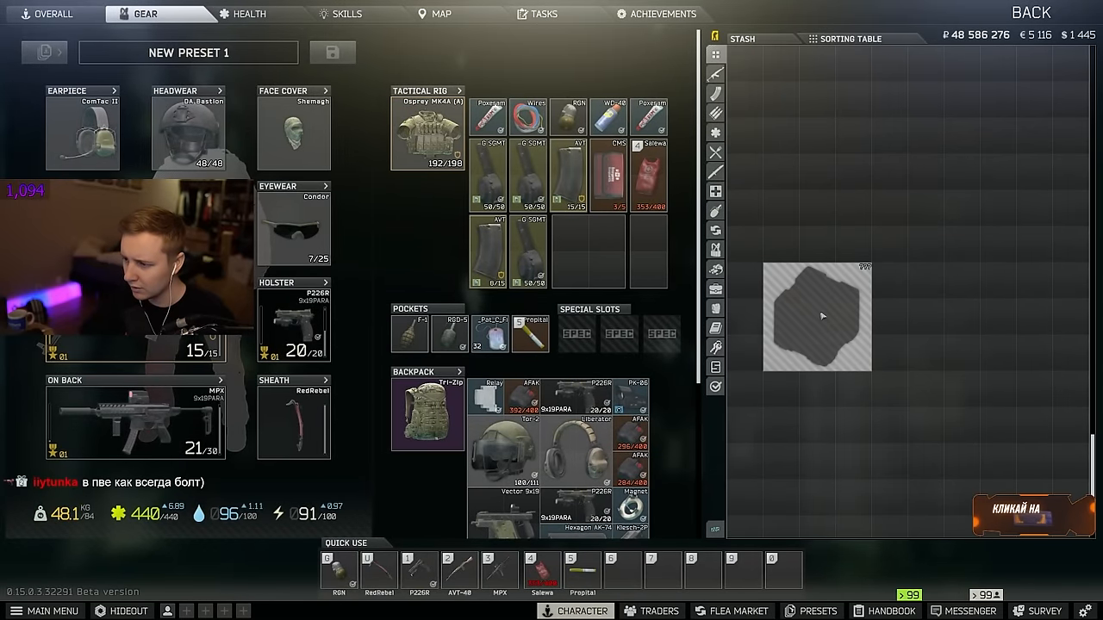
Open the received Streamer Item Case, rearrange the parrot figurine inside, stash the case and bring up the traders list
right_click(817, 317)
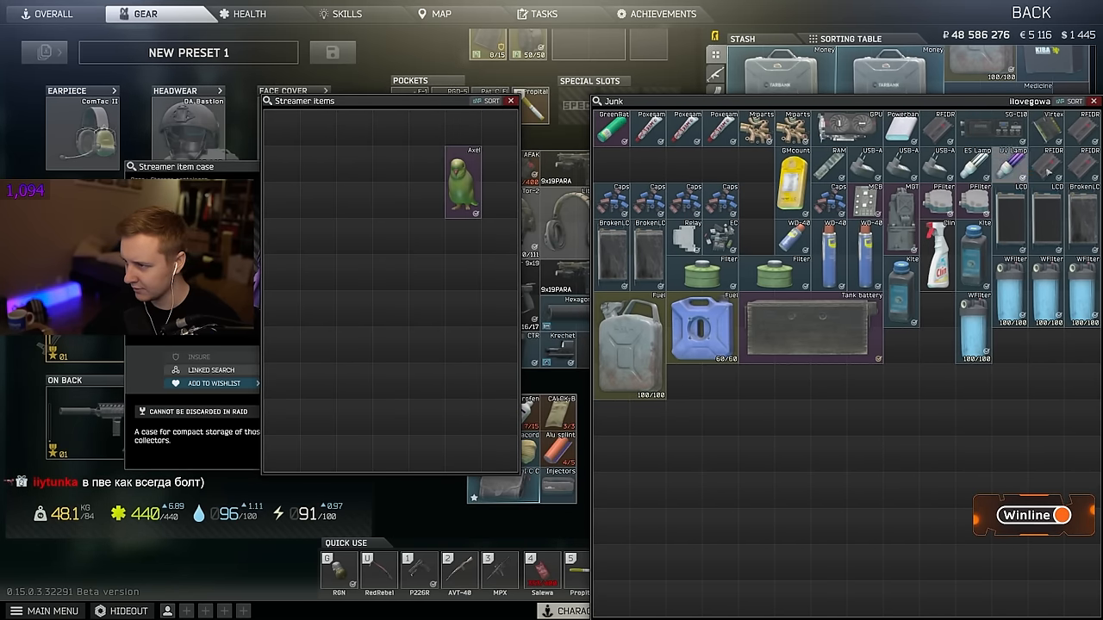
drag(462, 180, 496, 141)
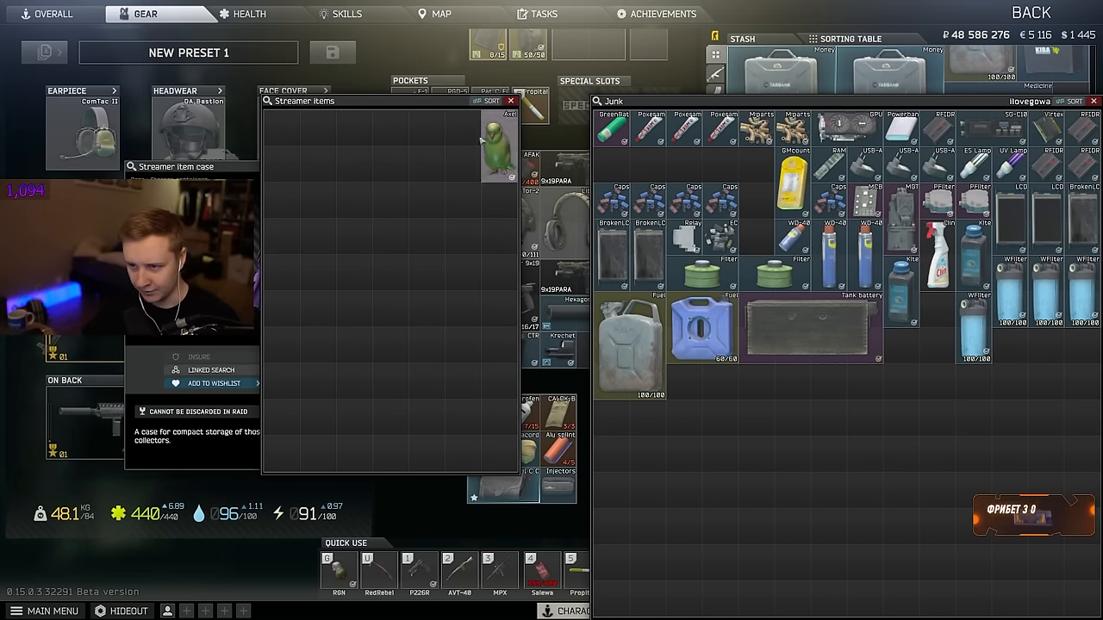
drag(498, 141, 757, 188)
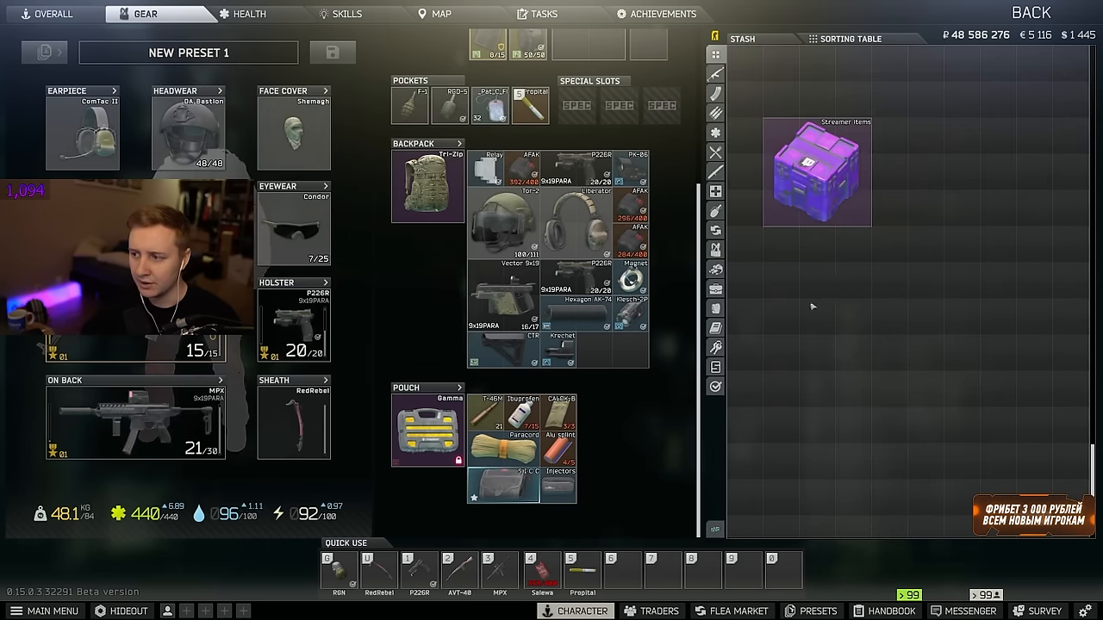
click(658, 610)
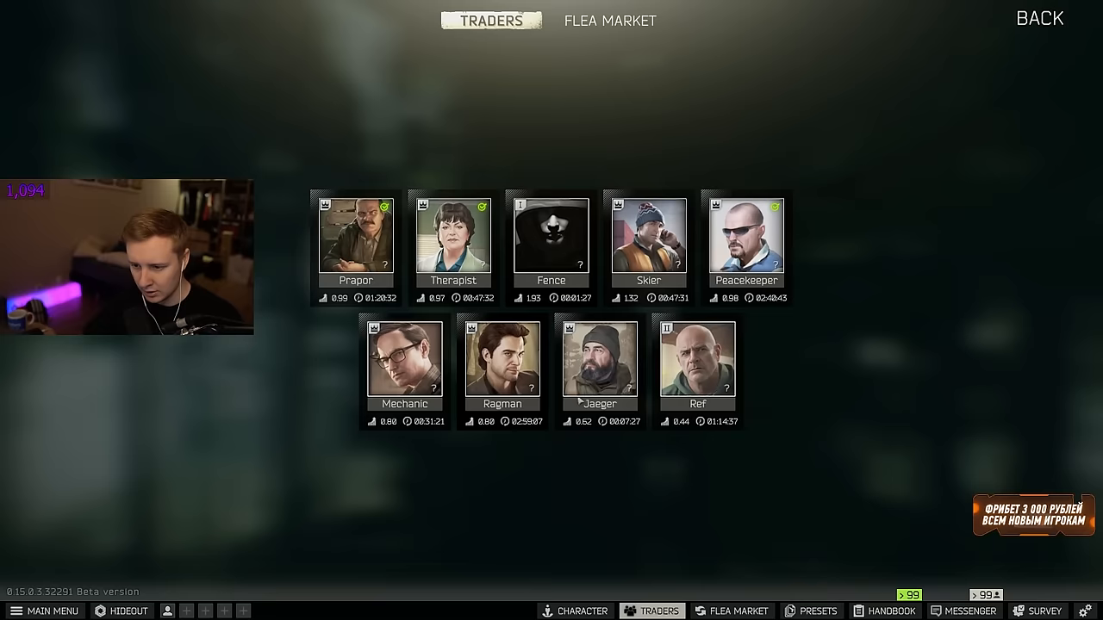
On the Sell screen, show that Skier, Ref, Ragman and Peacekeeper all refuse to buy the Streamer Item Case
click(451, 237)
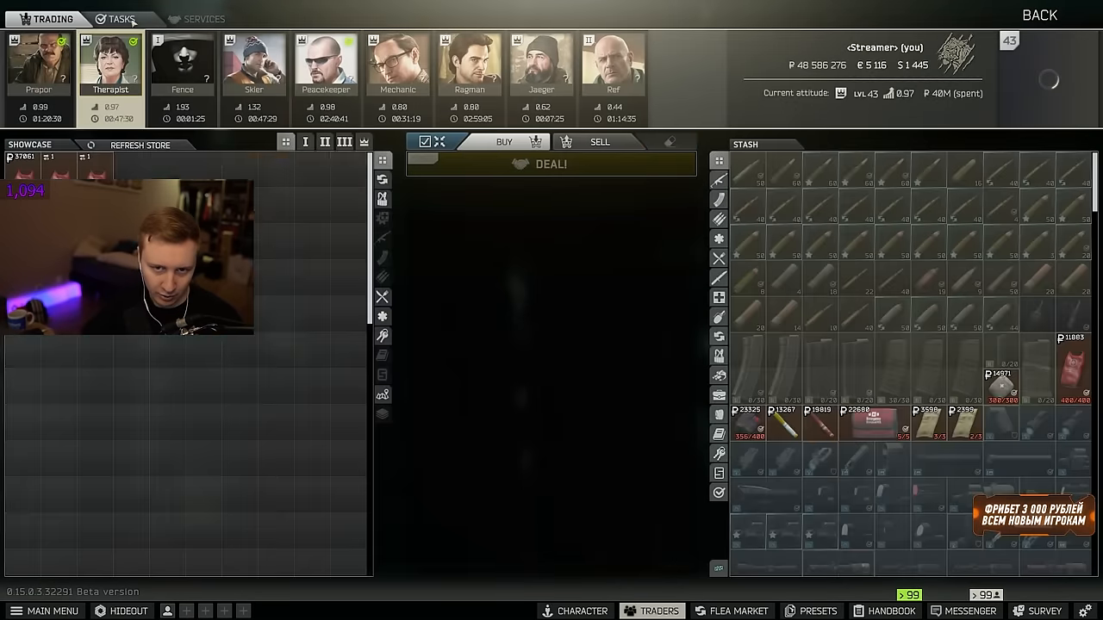
click(139, 144)
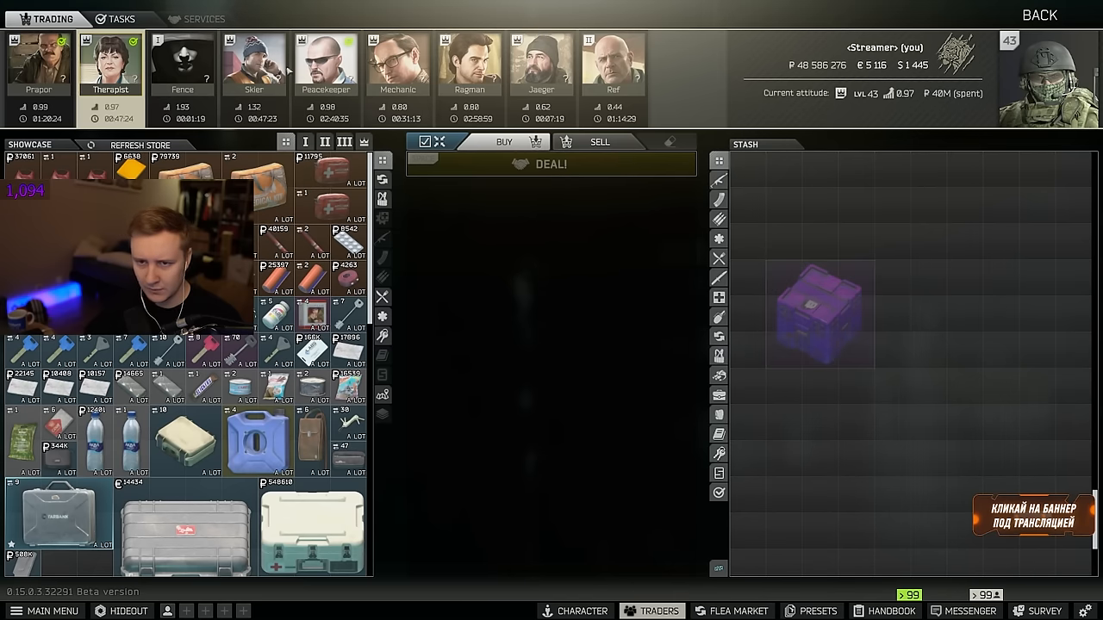
click(254, 62)
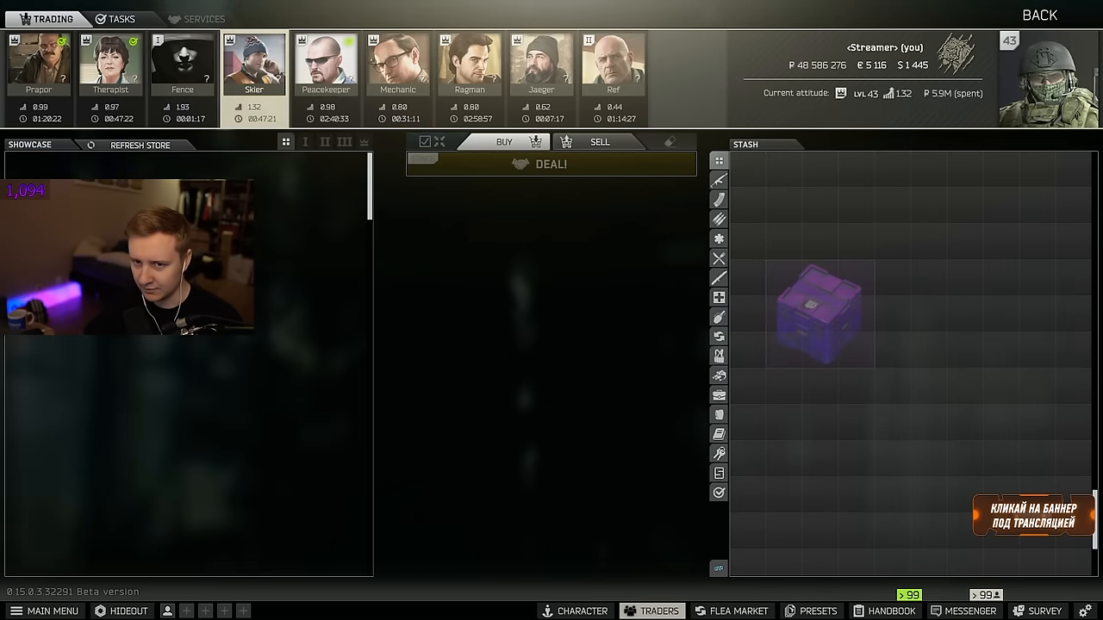
click(614, 62)
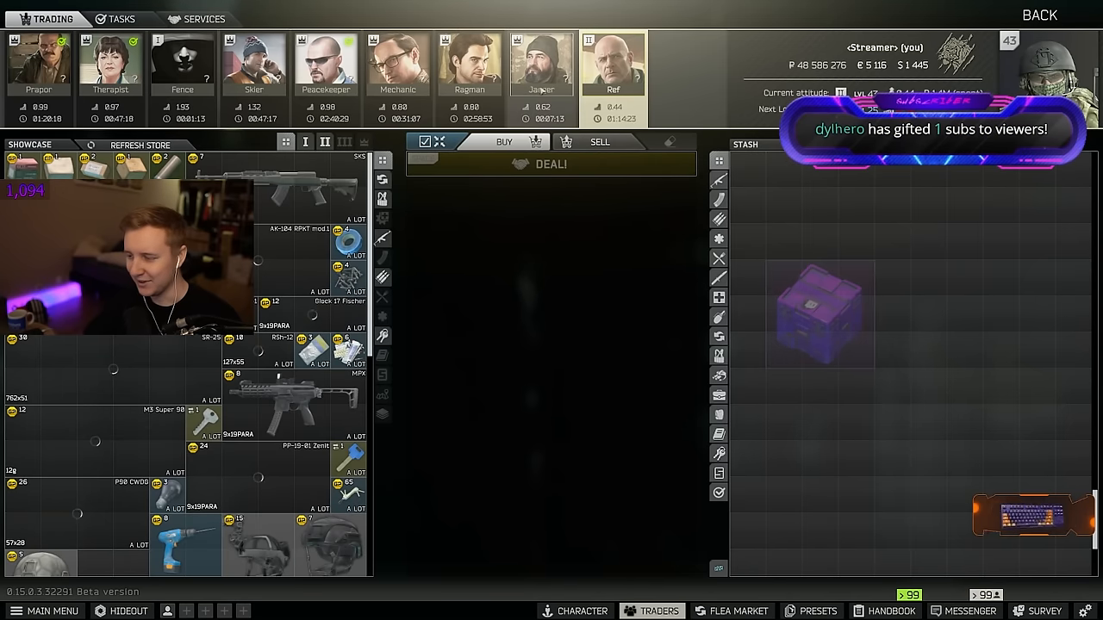
click(469, 62)
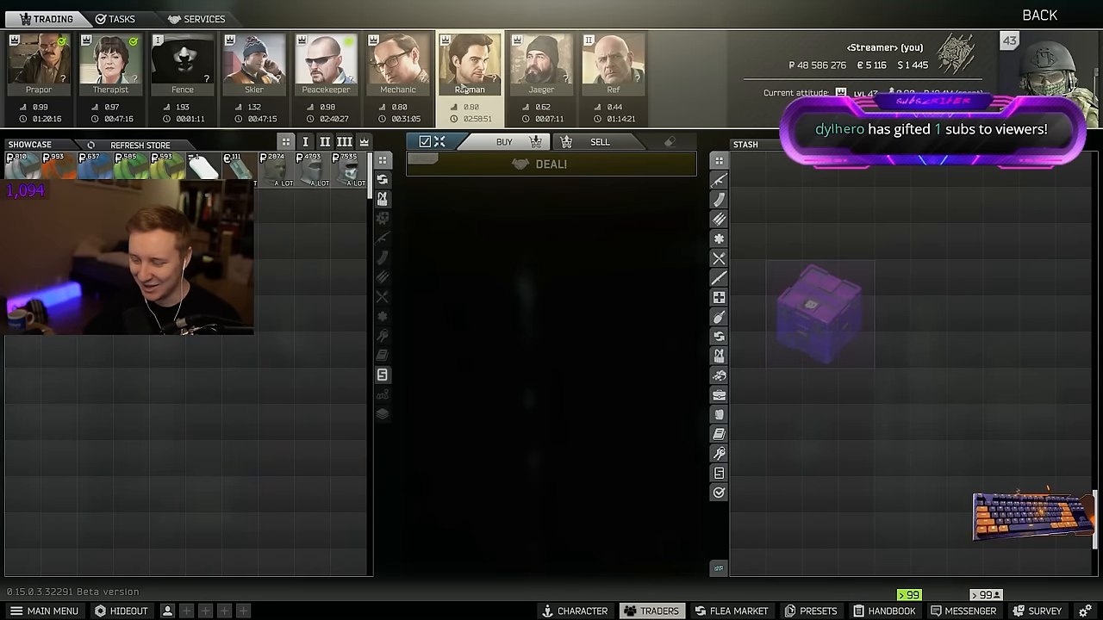
click(325, 62)
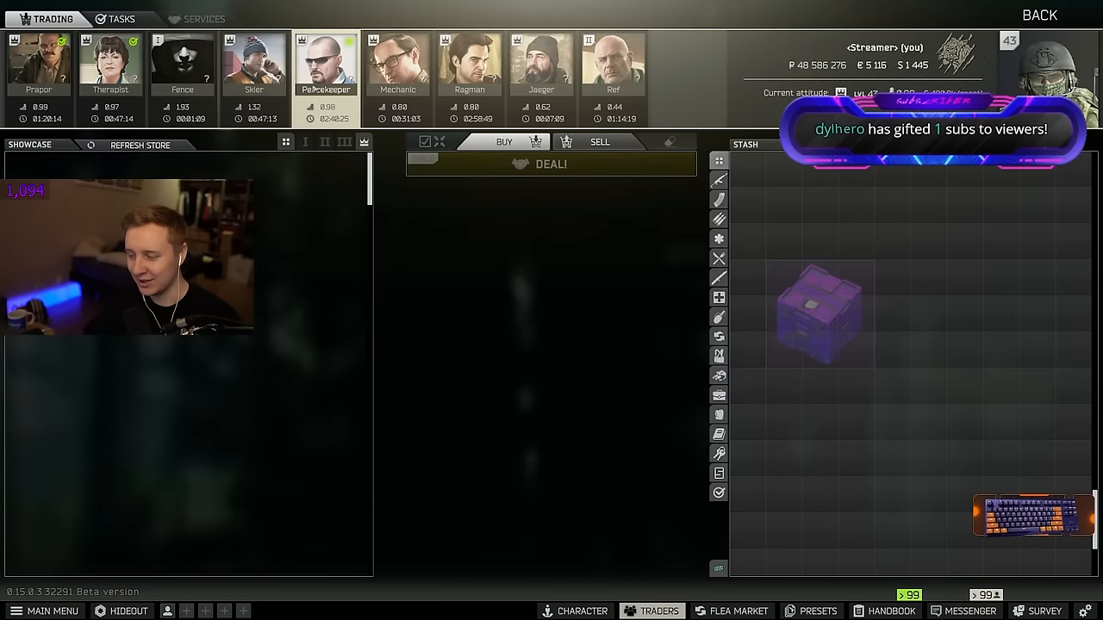
click(253, 62)
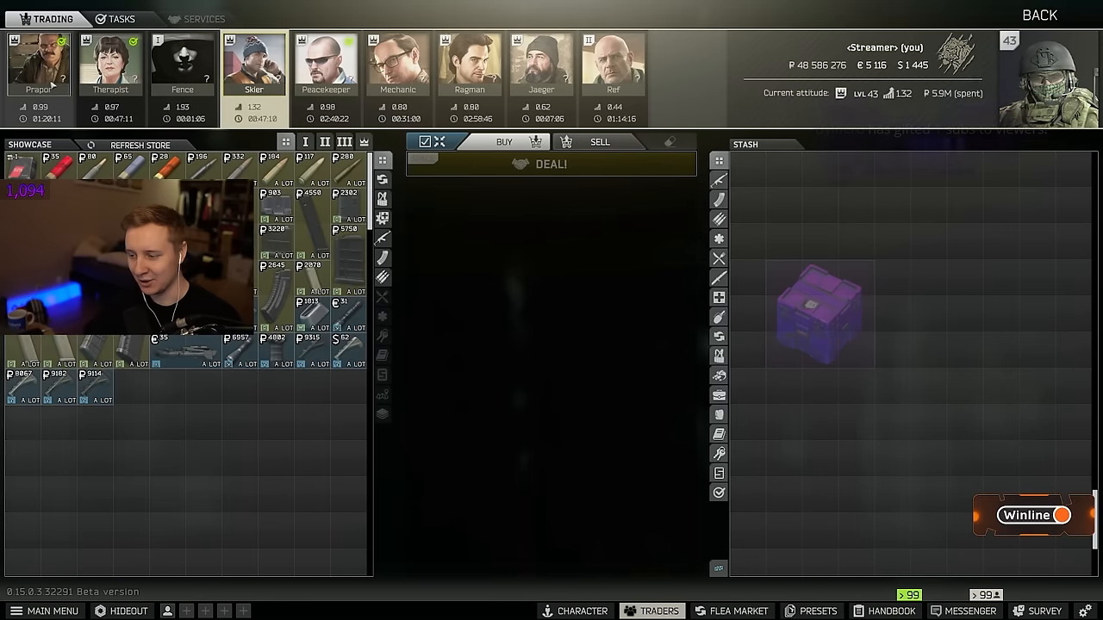